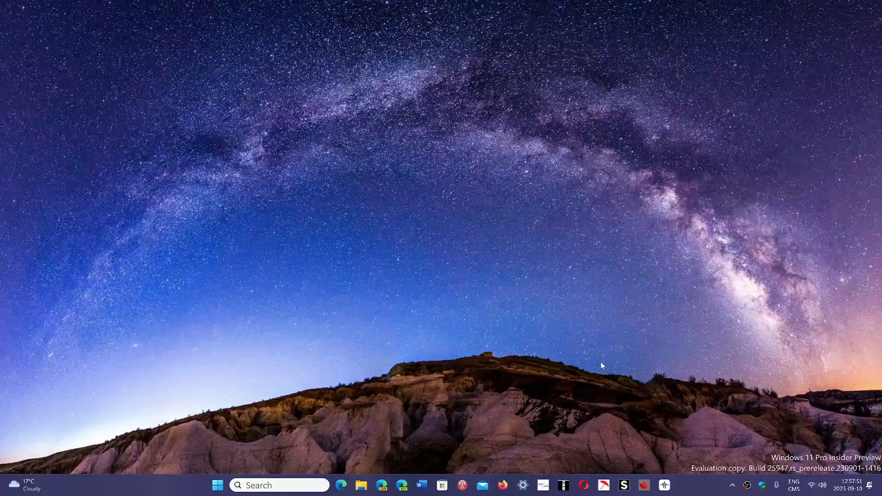
{"action": "mouse_move", "coordinate": [475, 413]}
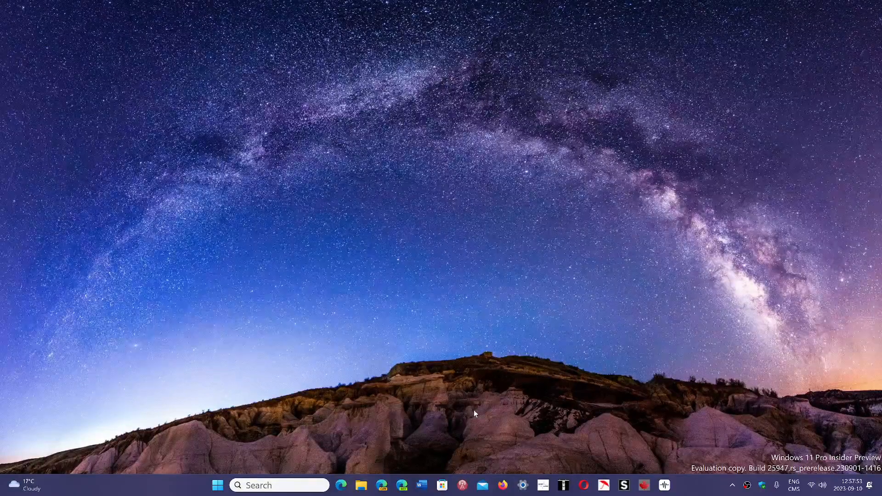
- Launch Microsoft Edge from the taskbar, showing the Google homepage
{"action": "left_click", "coordinate": [341, 485]}
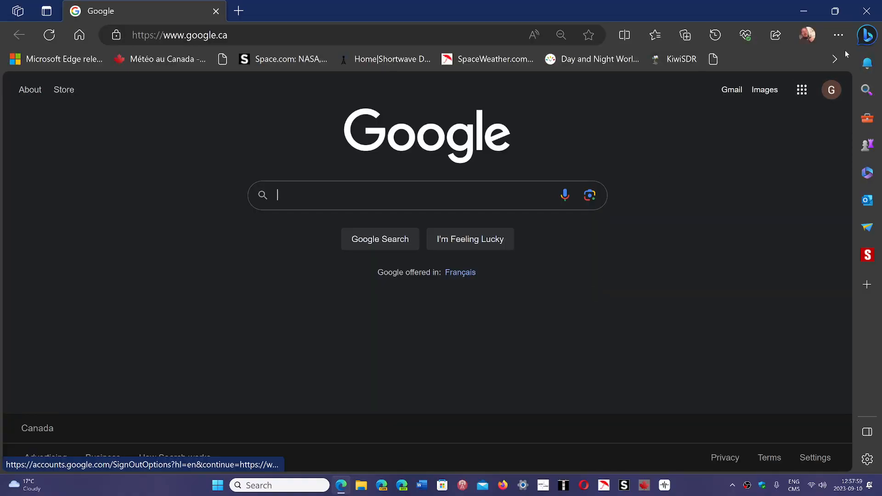
- Close Microsoft Edge from its main menu and return to the desktop
{"action": "left_click", "coordinate": [837, 35]}
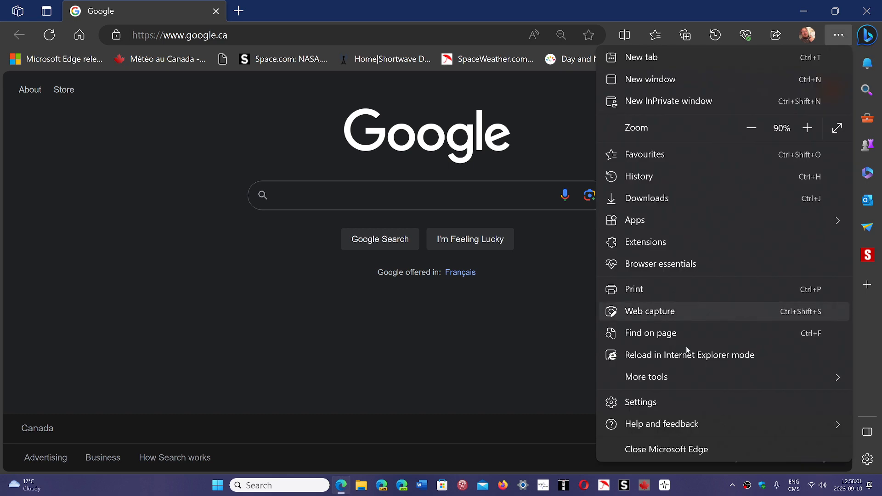
{"action": "left_click", "coordinate": [662, 424]}
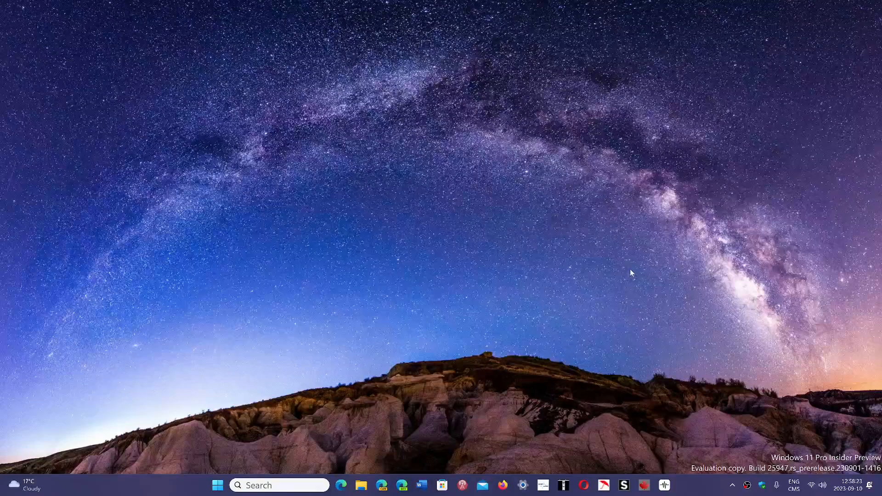
{"action": "mouse_move", "coordinate": [585, 480]}
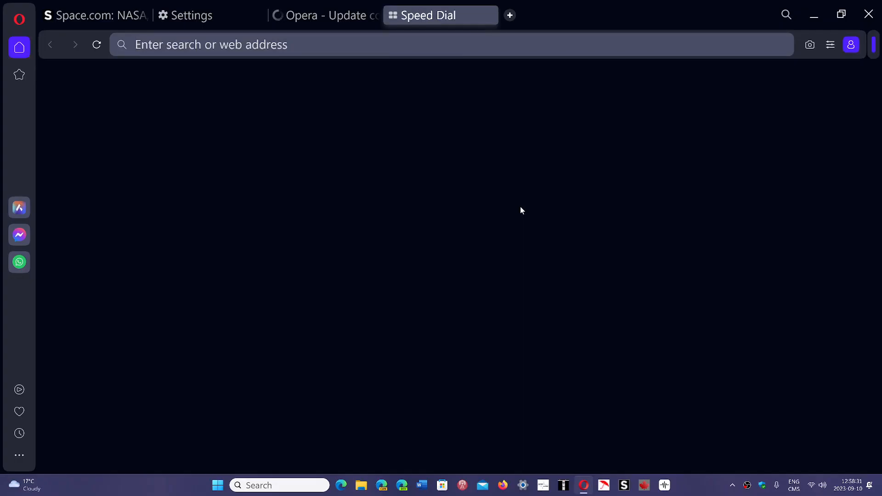
- Bring up Opera's main menu with the Help submenu showing the About Opera entry
{"action": "left_click", "coordinate": [440, 15]}
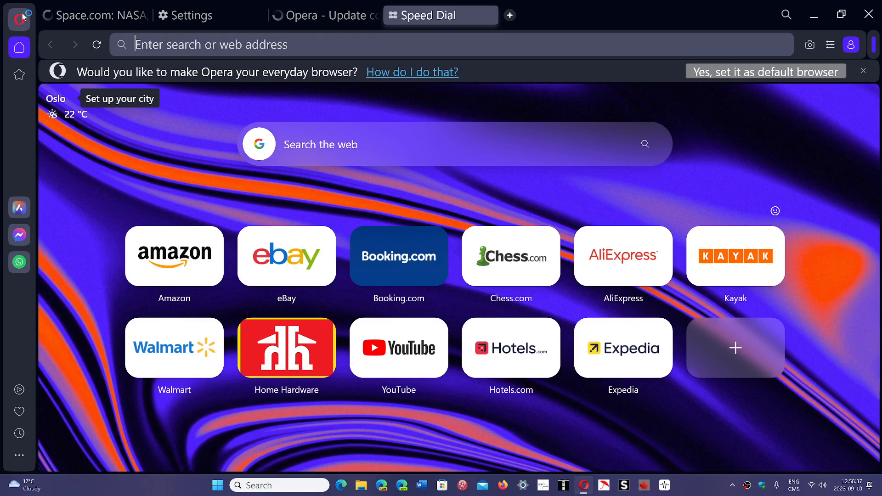
{"action": "left_click", "coordinate": [18, 16]}
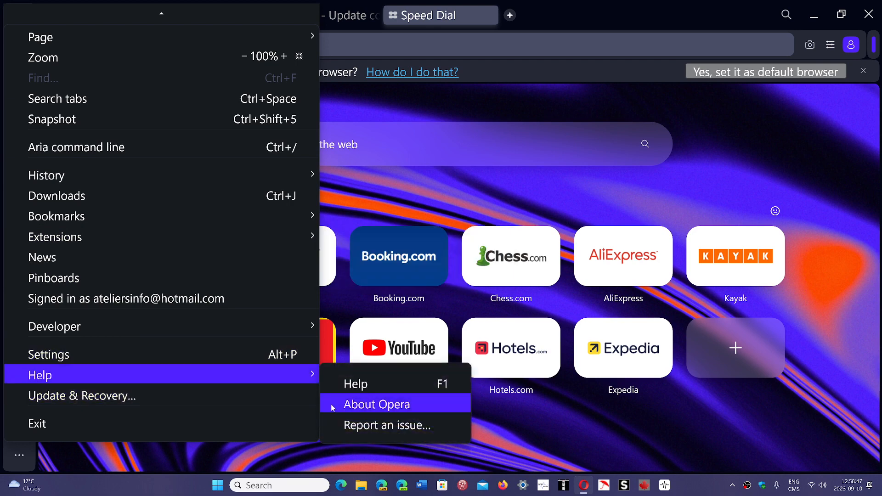
- Check for updates on the About Opera page and download version 102.0.4880.40
{"action": "left_click", "coordinate": [376, 404]}
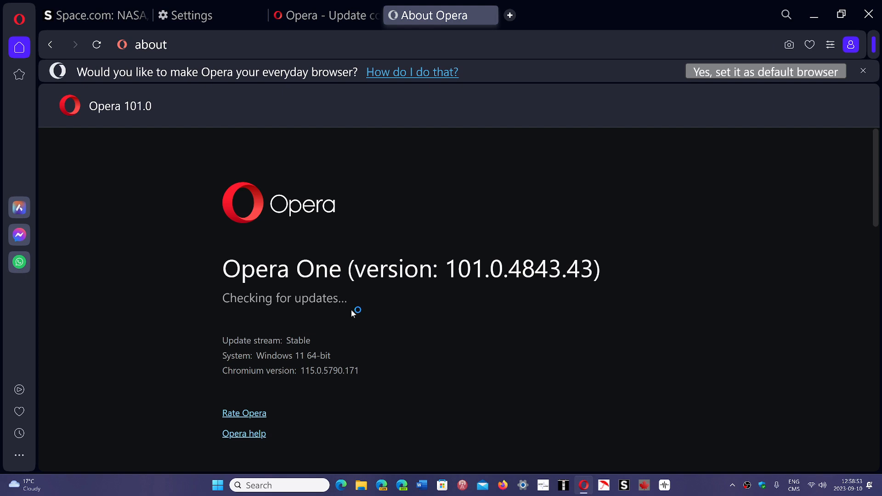
{"action": "mouse_move", "coordinate": [549, 359]}
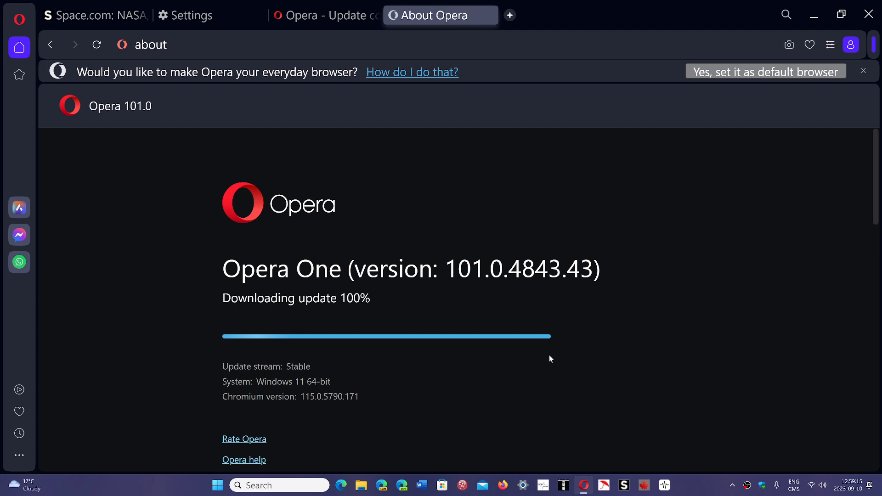
{"action": "mouse_move", "coordinate": [735, 265]}
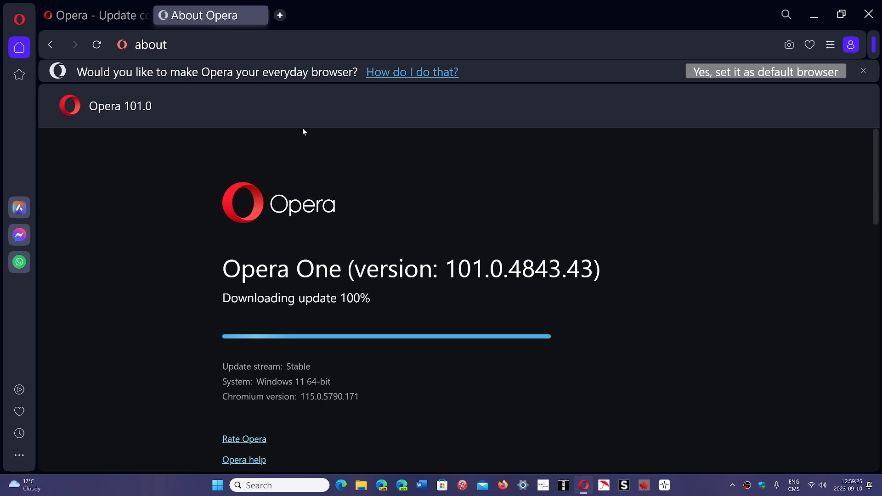
{"action": "mouse_move", "coordinate": [623, 450]}
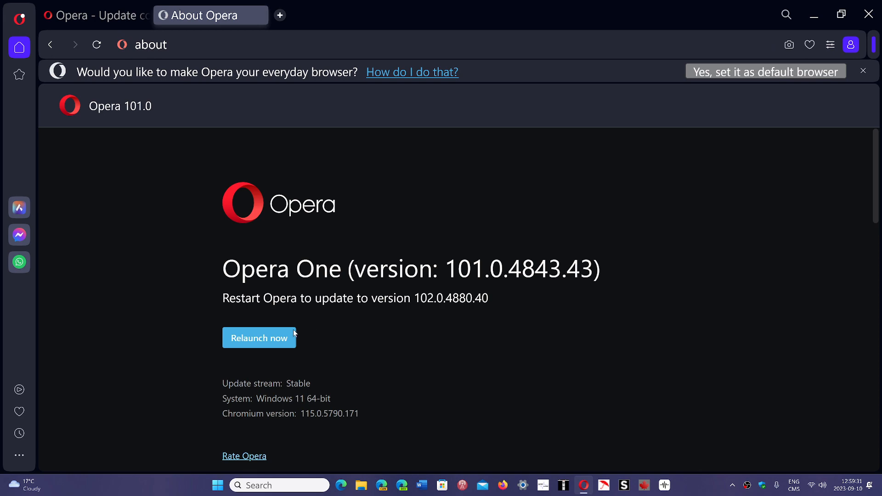
- Relaunch Opera now and confirm Quit Opera to apply the 102.0.4880.40 update
{"action": "left_click", "coordinate": [259, 337]}
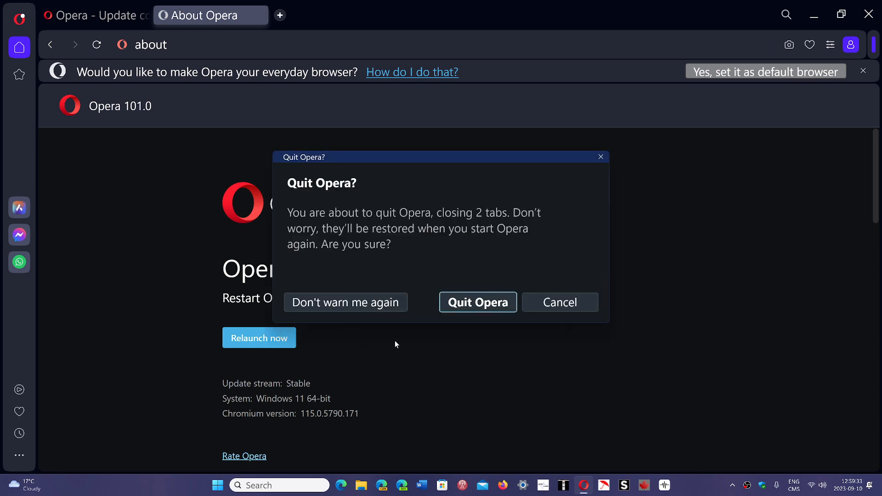
{"action": "left_click", "coordinate": [476, 302]}
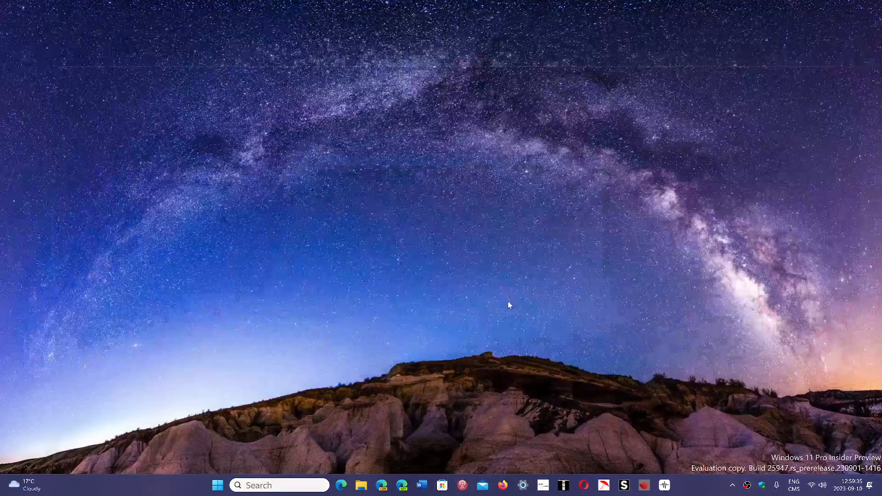